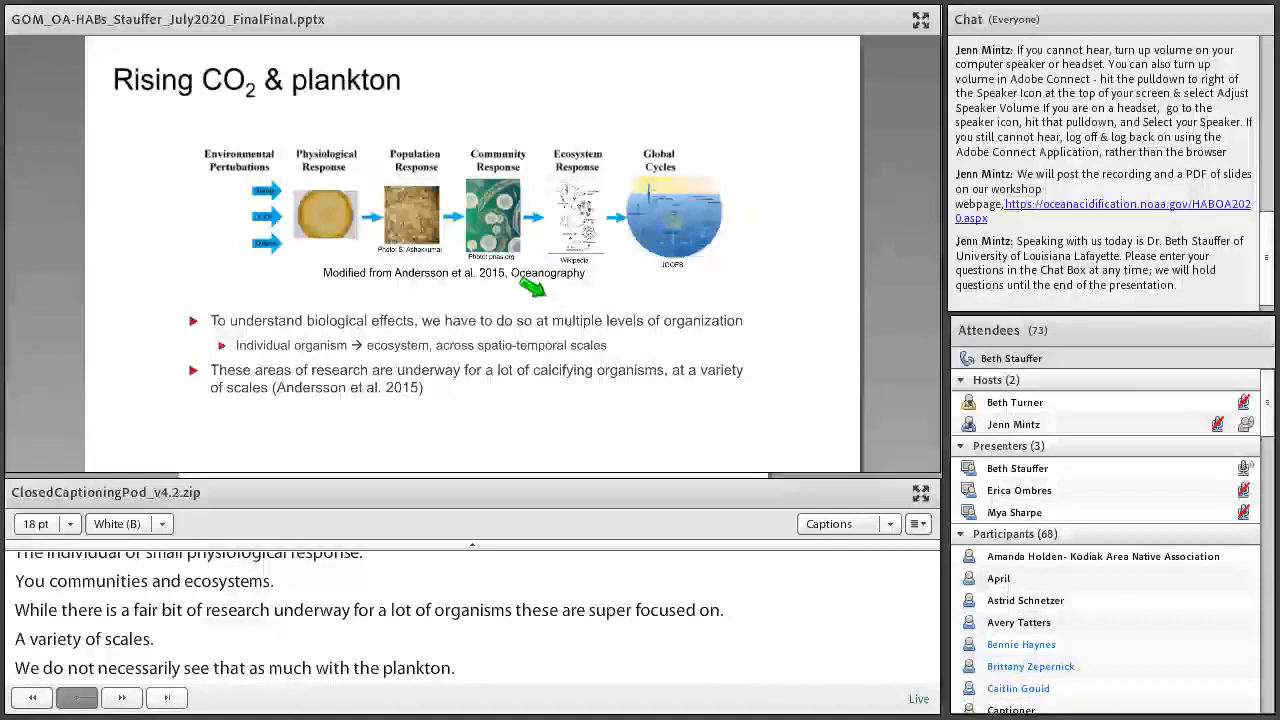
# - Advance the shared presentation to the 'OA and Karenia brevis' growth-rate slide
pyautogui.click(76, 697)
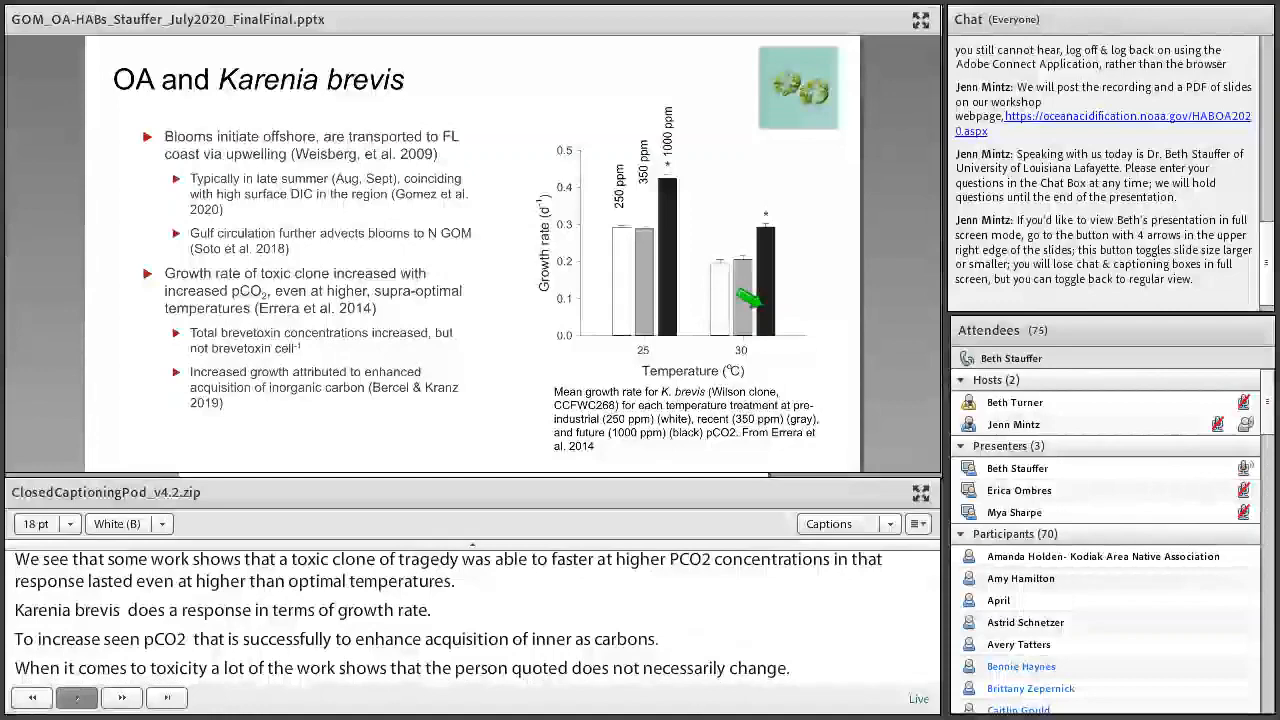
# - Advance the share pod to the 'HABs in the Gulf of Mexico' bloom species map slide
pyautogui.click(122, 698)
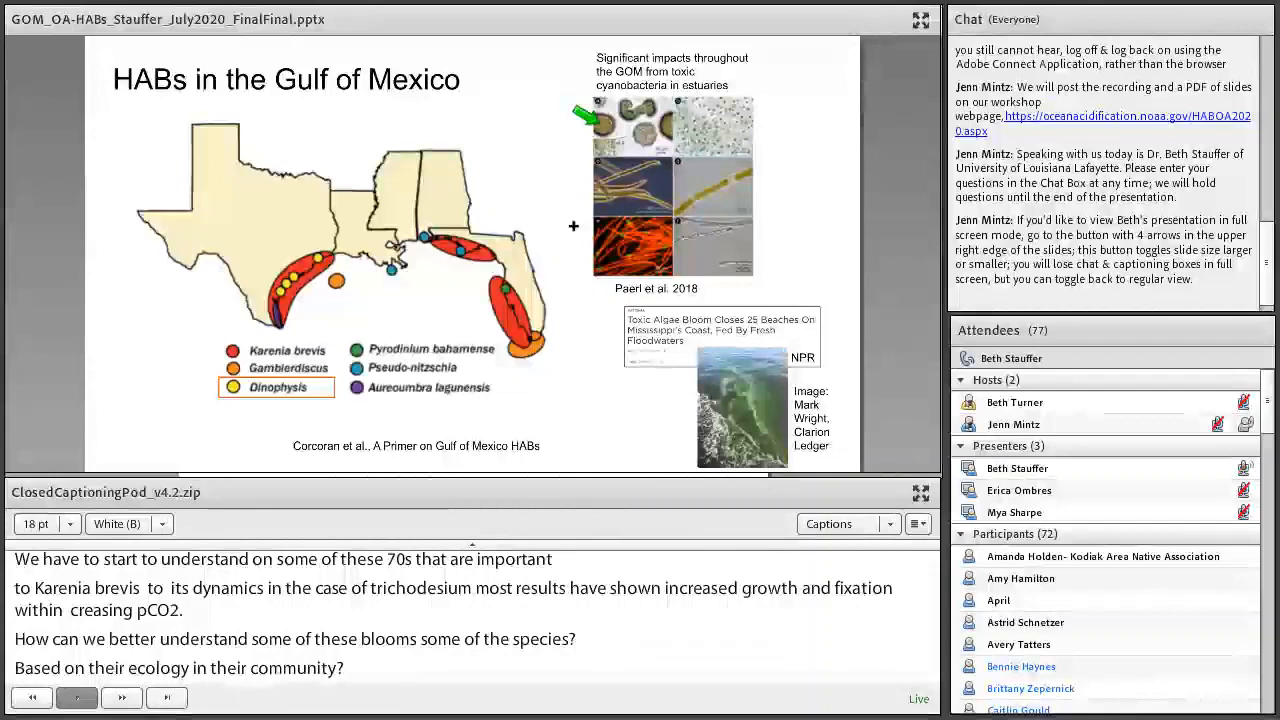
pyautogui.click(121, 697)
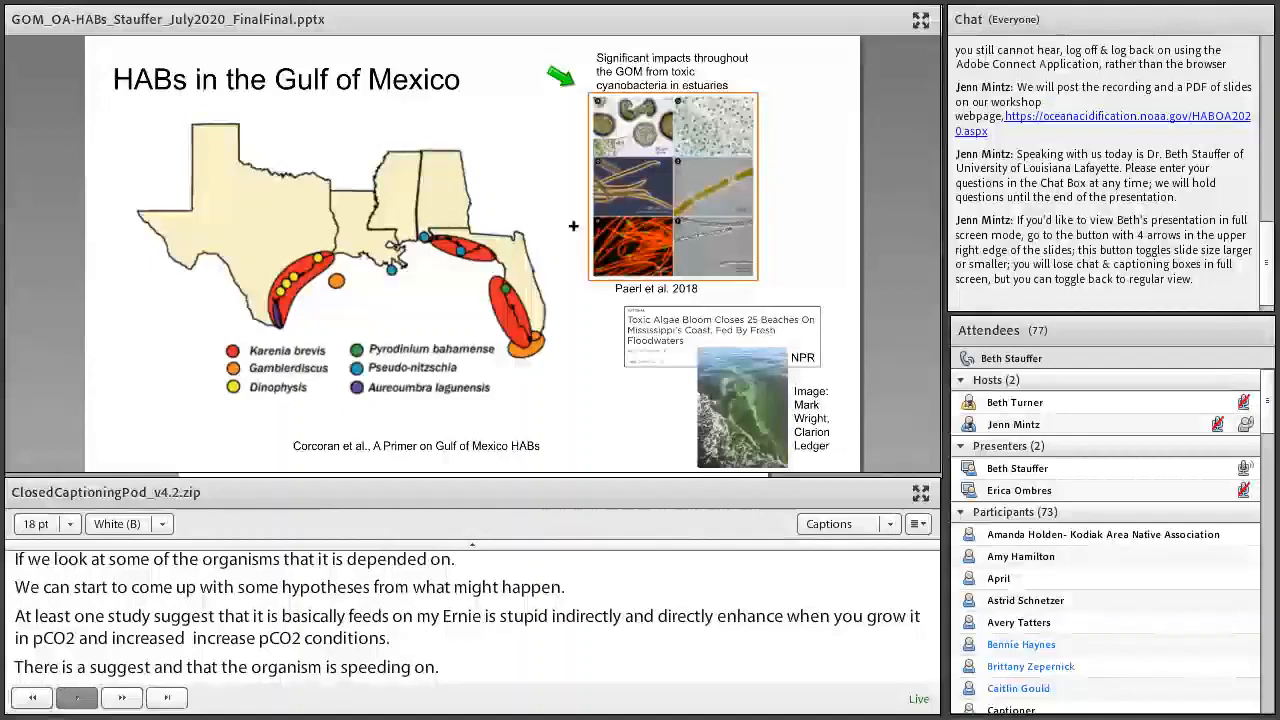
pyautogui.scroll(-3)
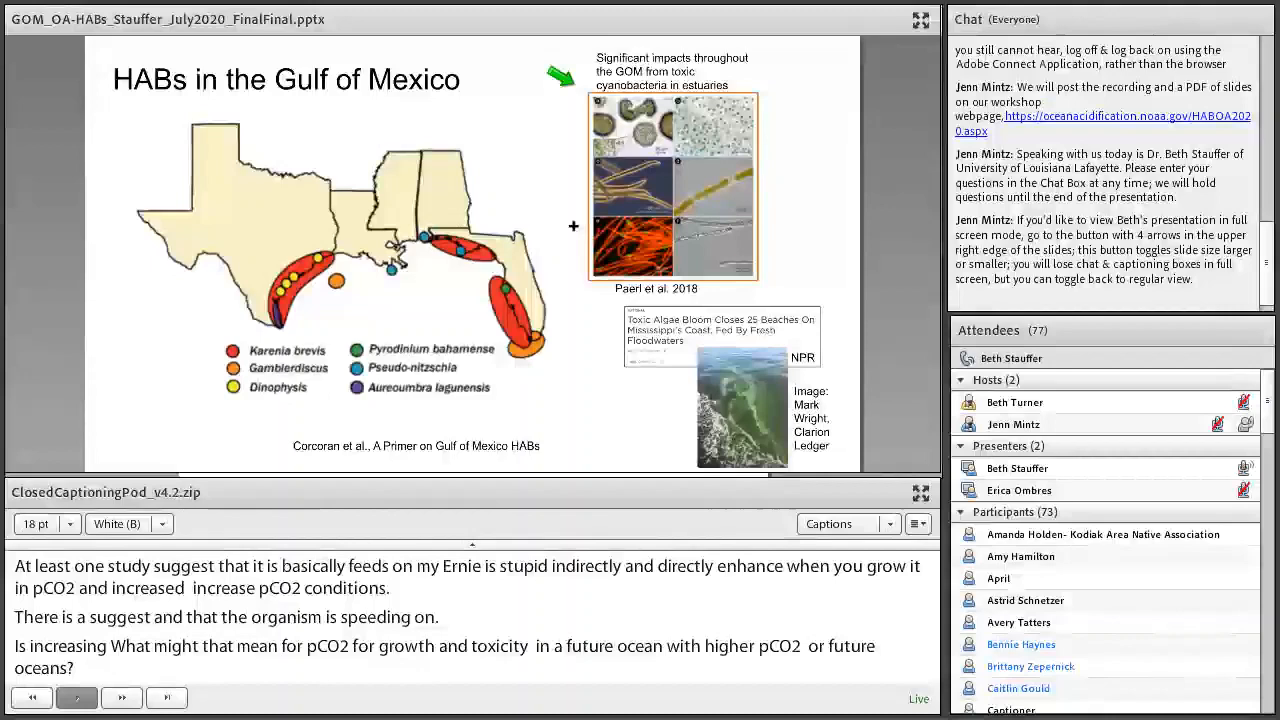
pyautogui.click(121, 697)
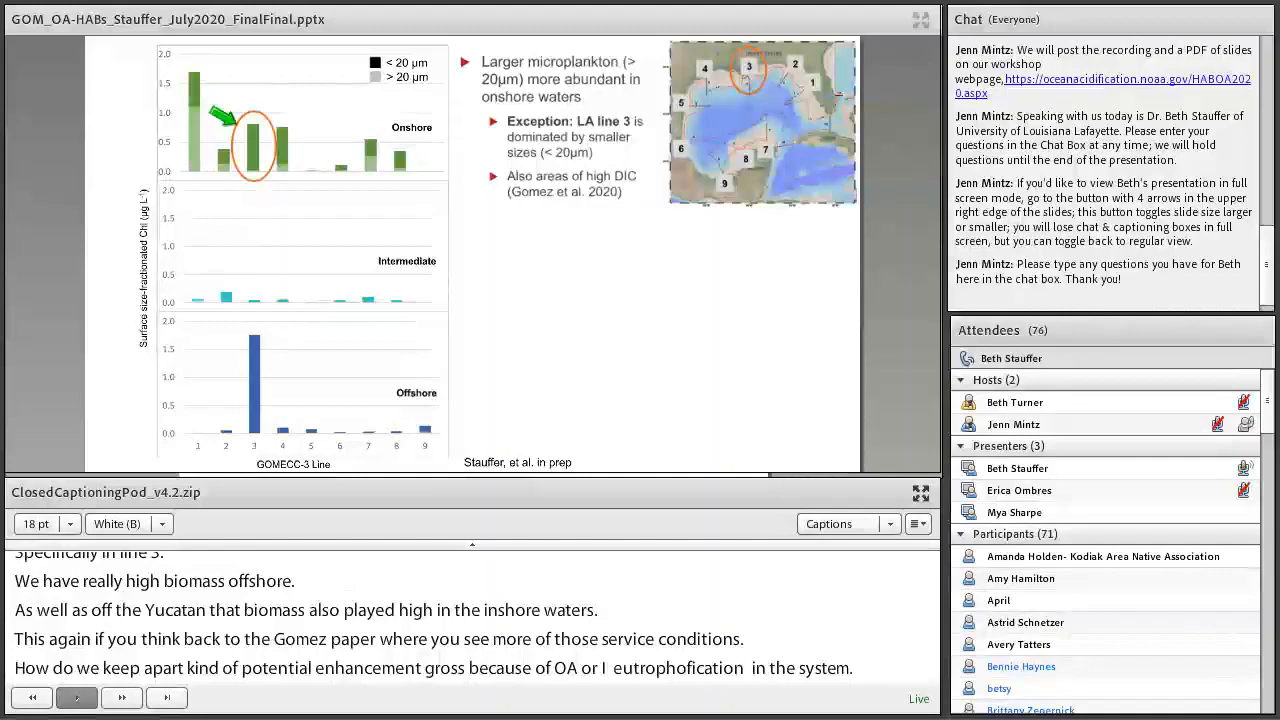
pyautogui.press('Right')
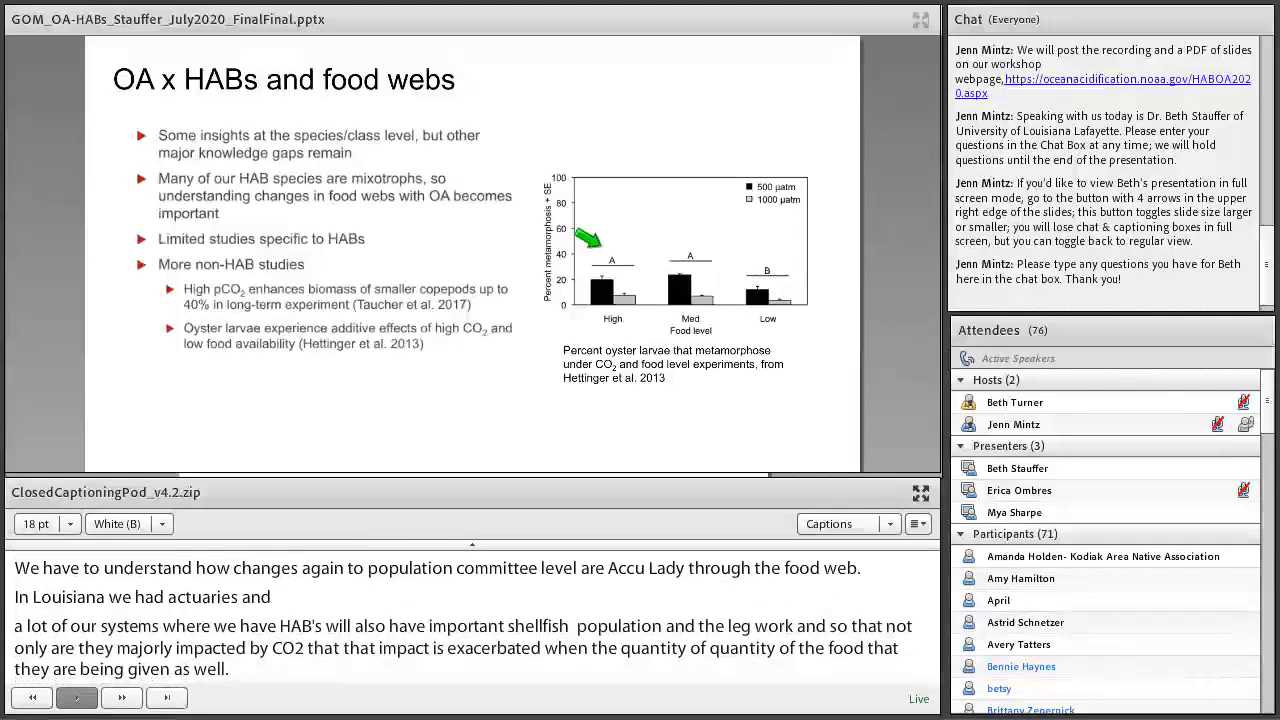
pyautogui.click(121, 697)
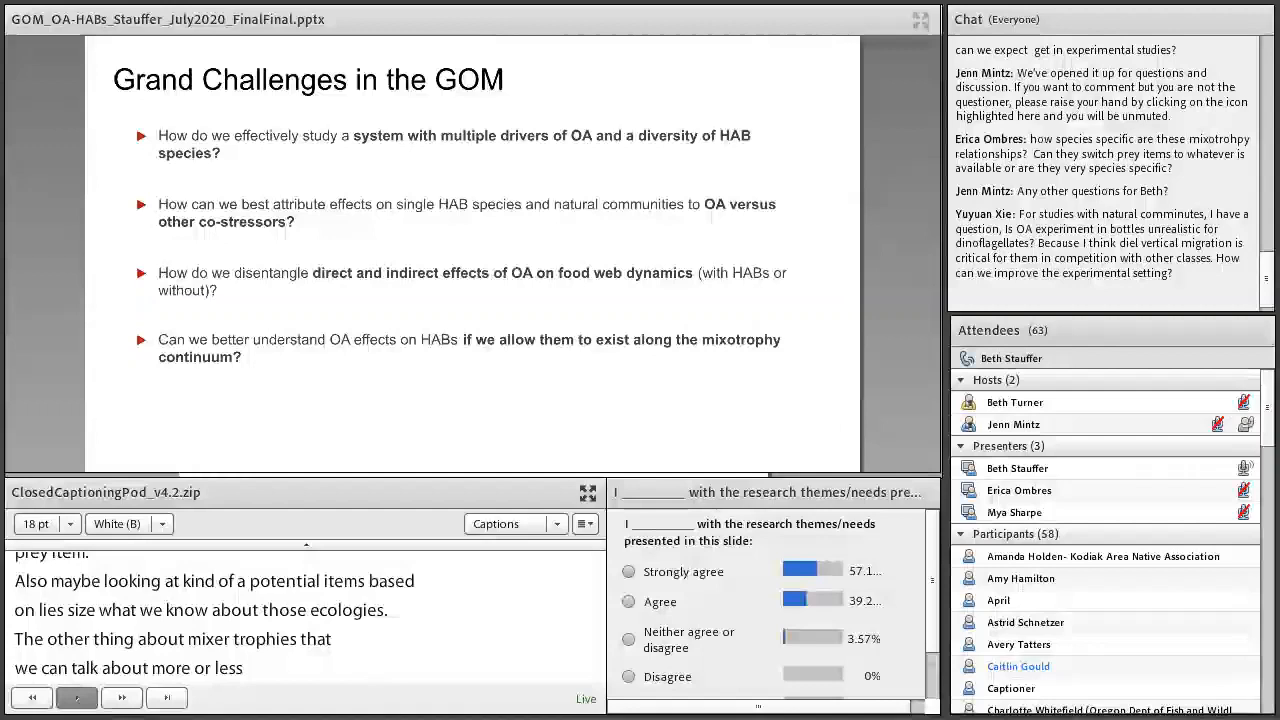
pyautogui.scroll(-3)
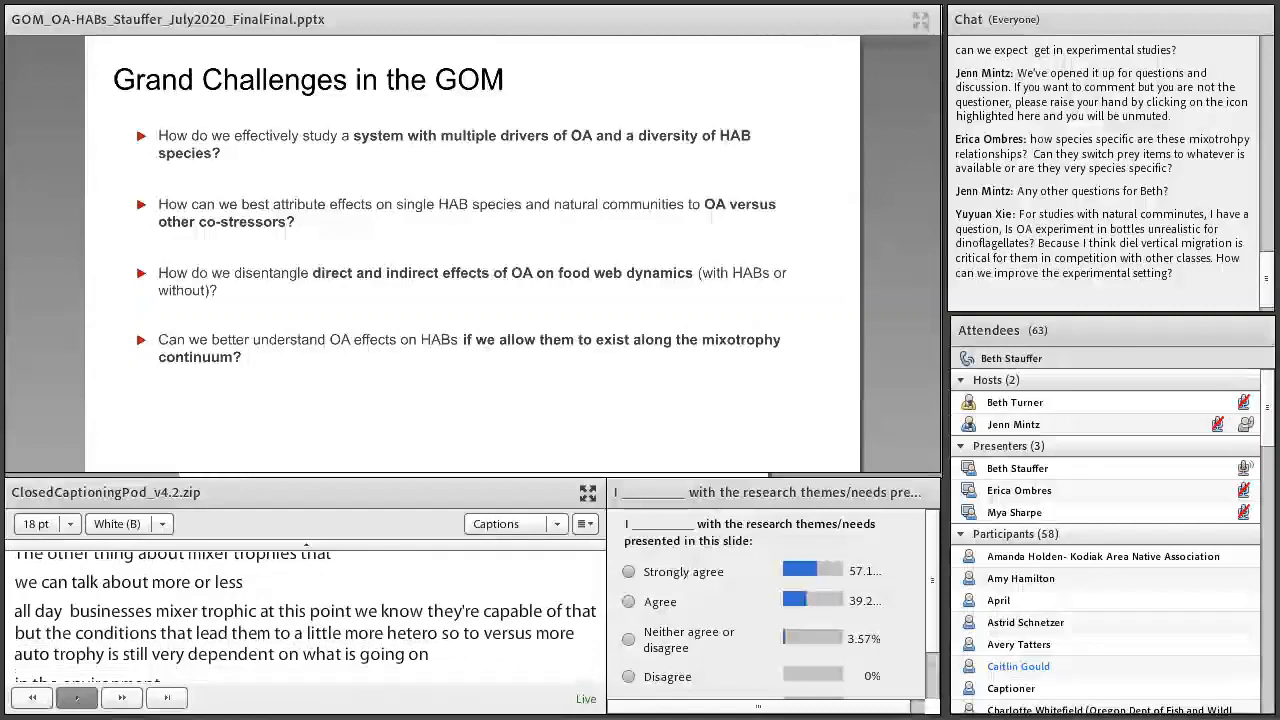